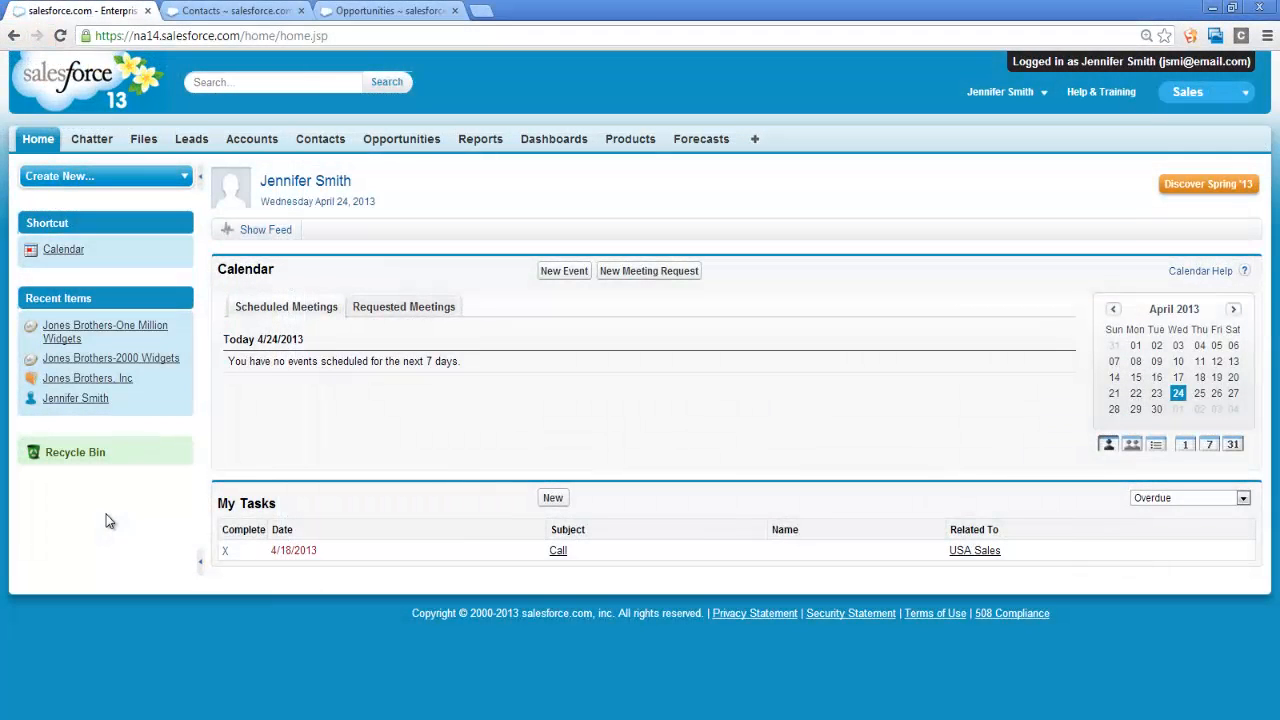
mouse_move(100, 485)
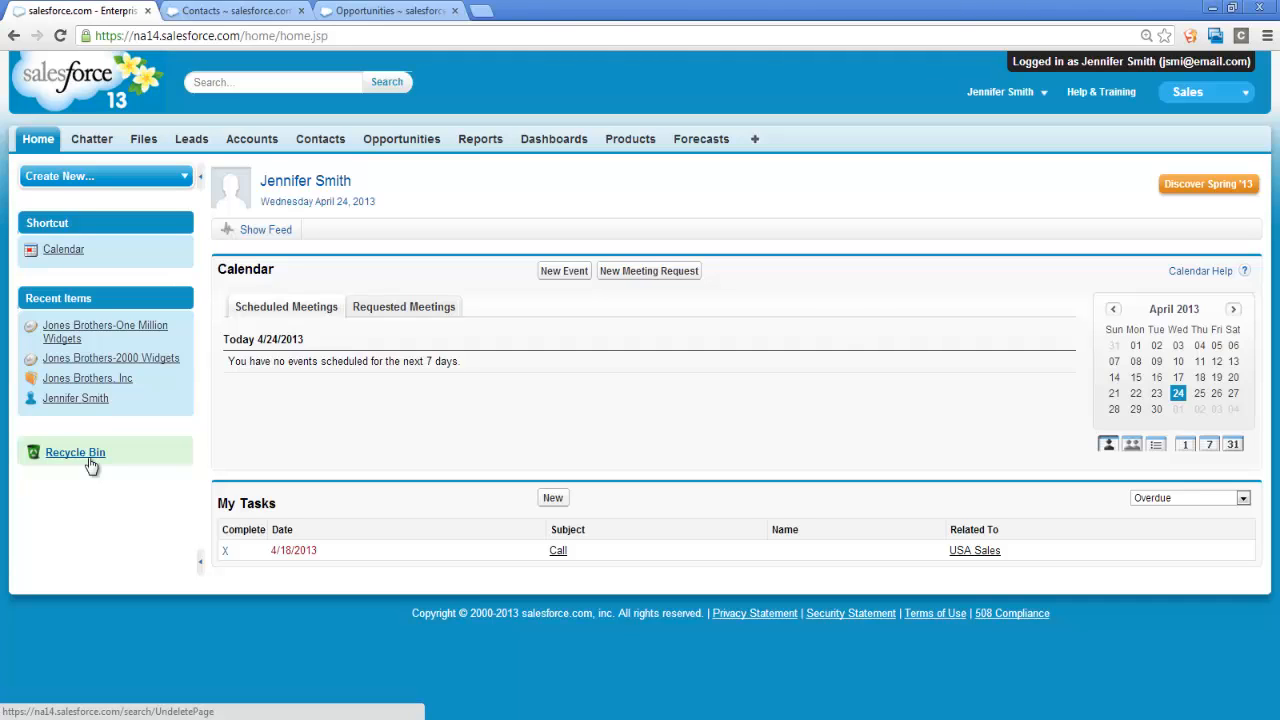
mouse_move(120, 489)
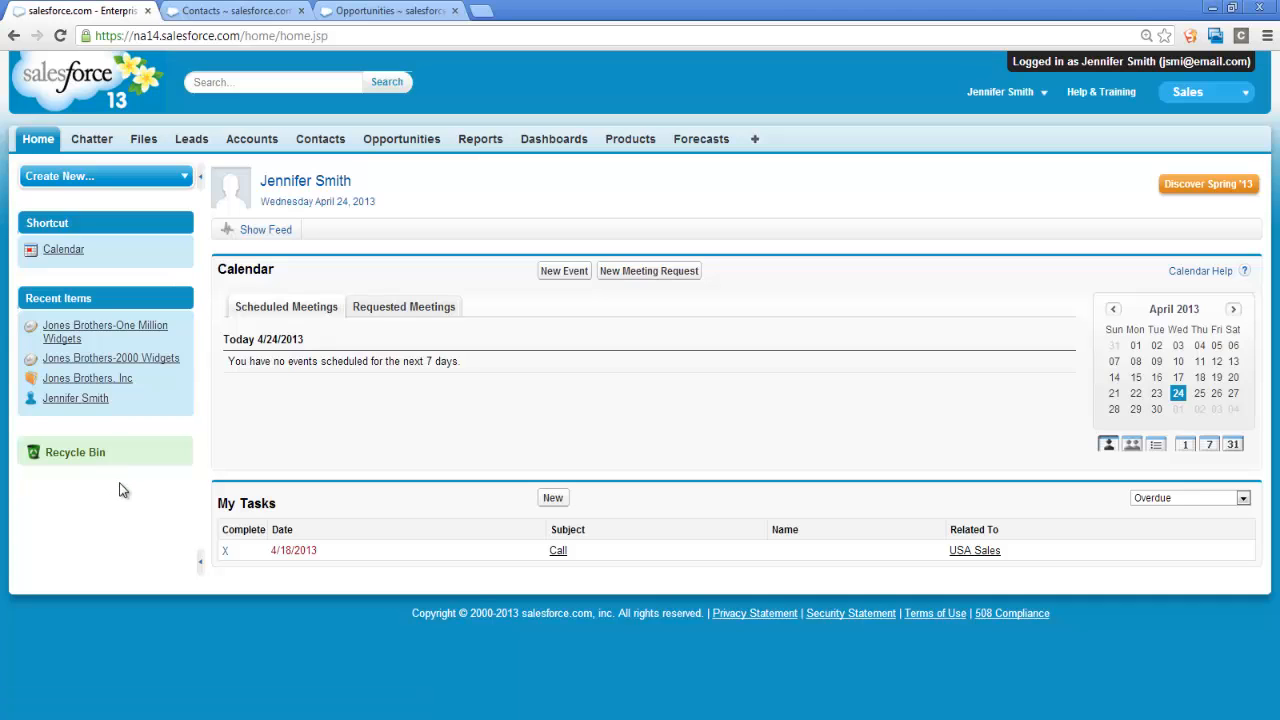
mouse_move(143, 338)
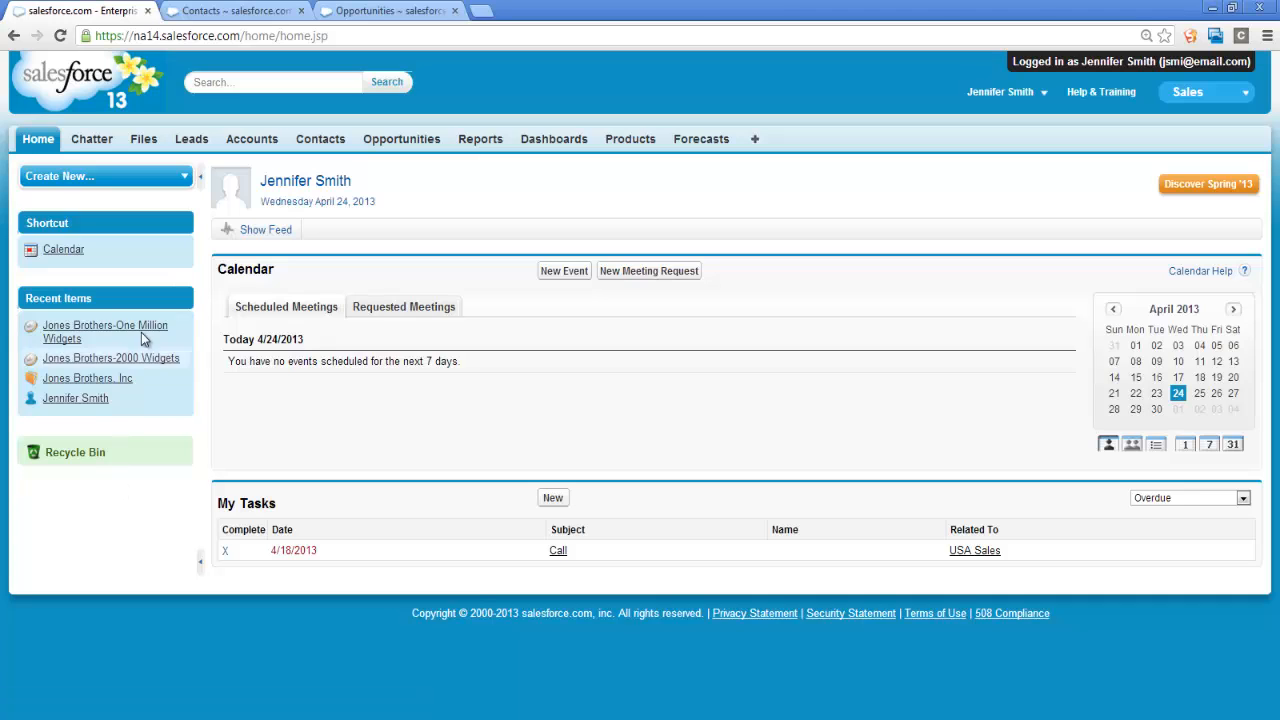
mouse_move(262, 116)
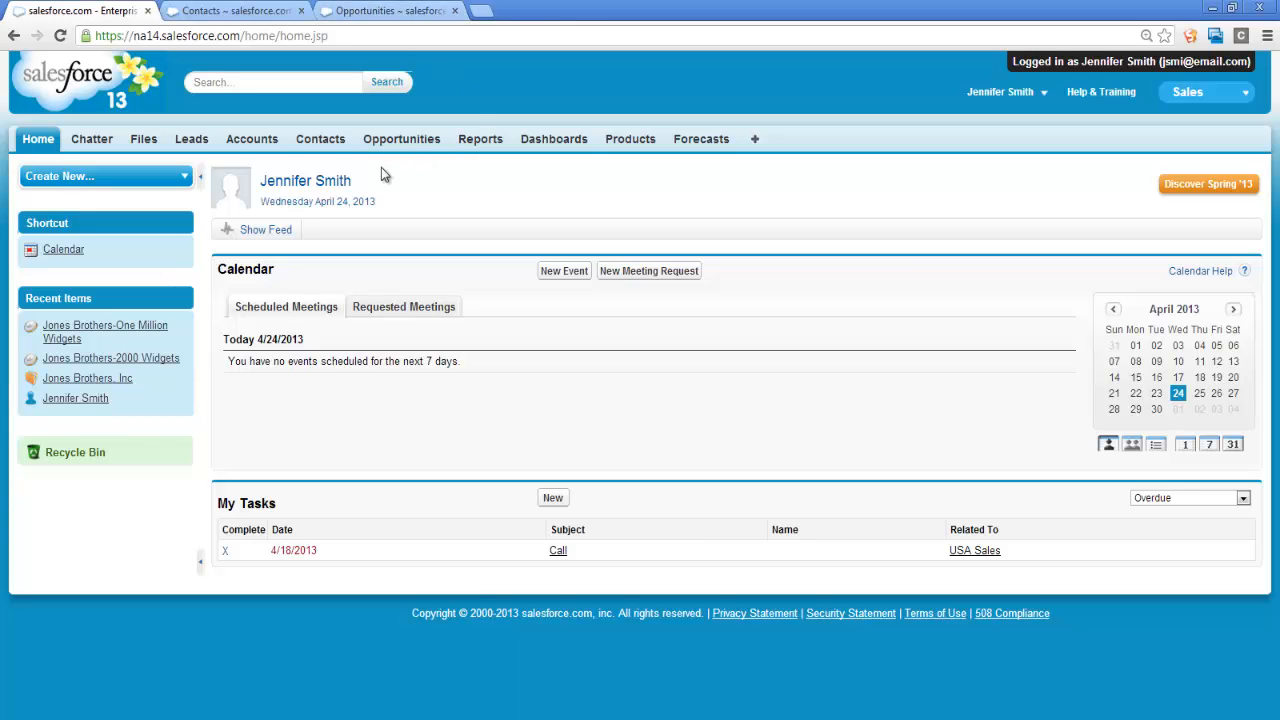
click(252, 139)
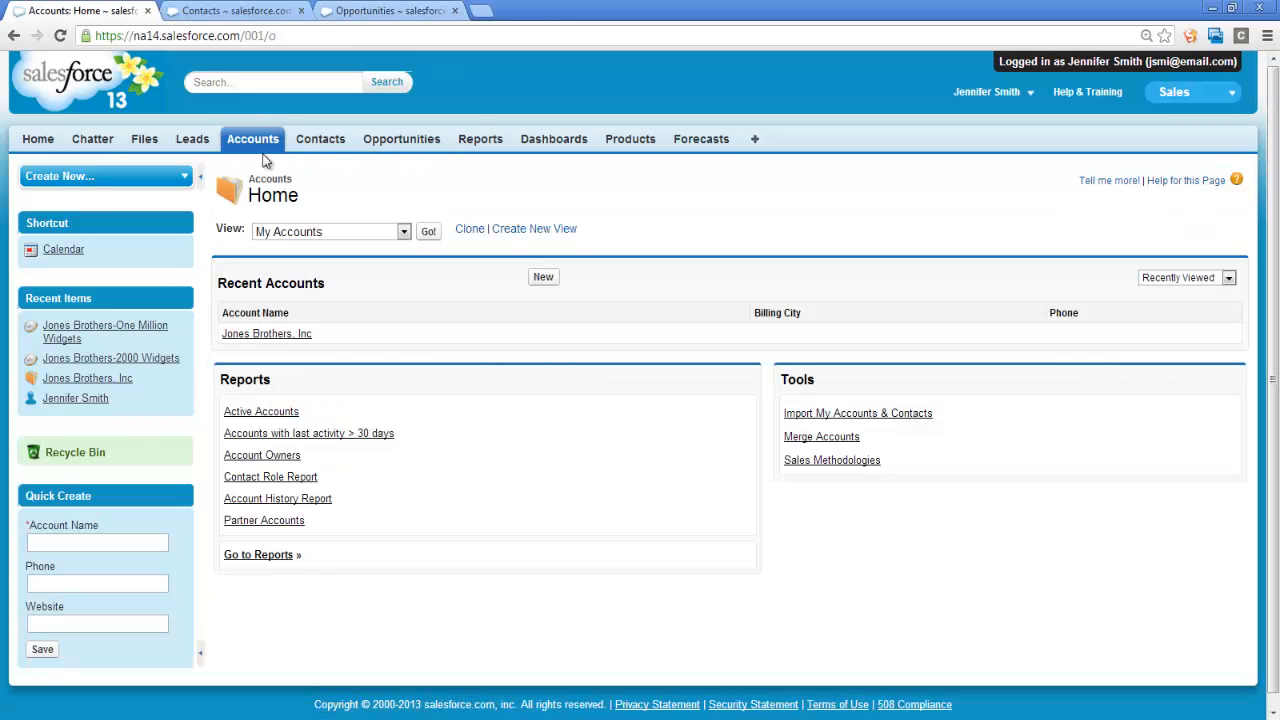
click(266, 333)
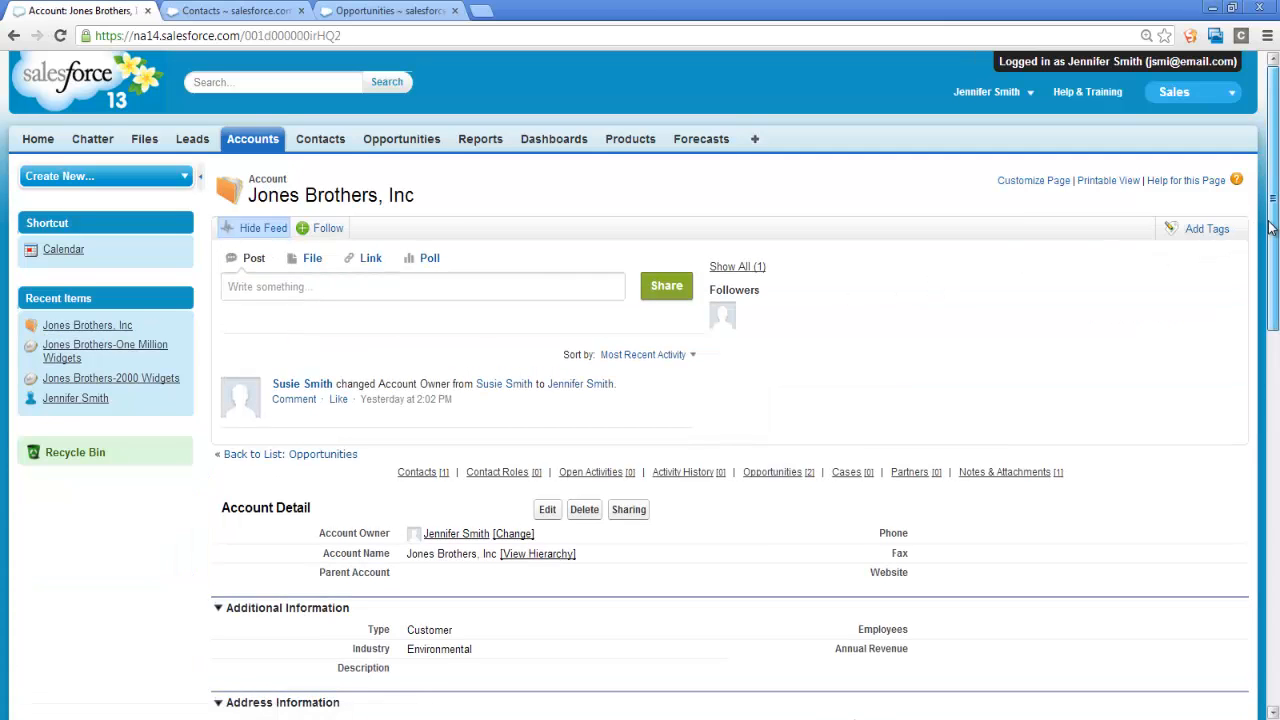
scroll(down, 3)
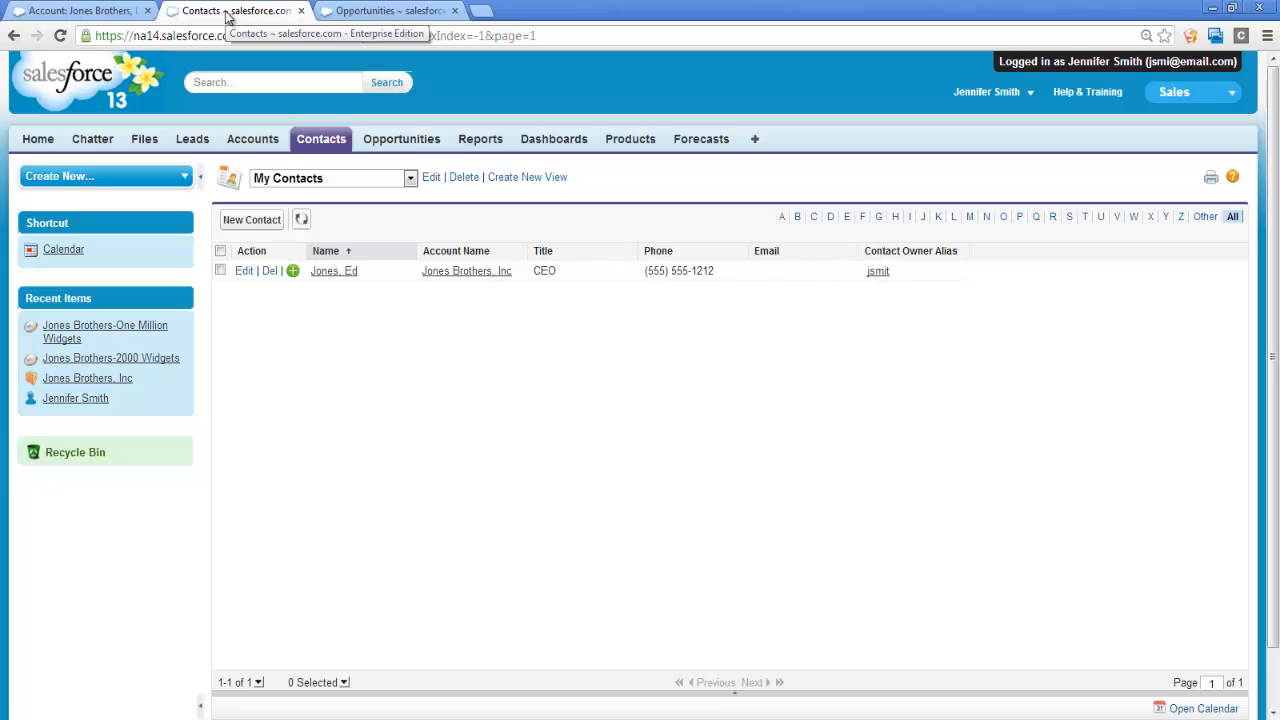
click(80, 10)
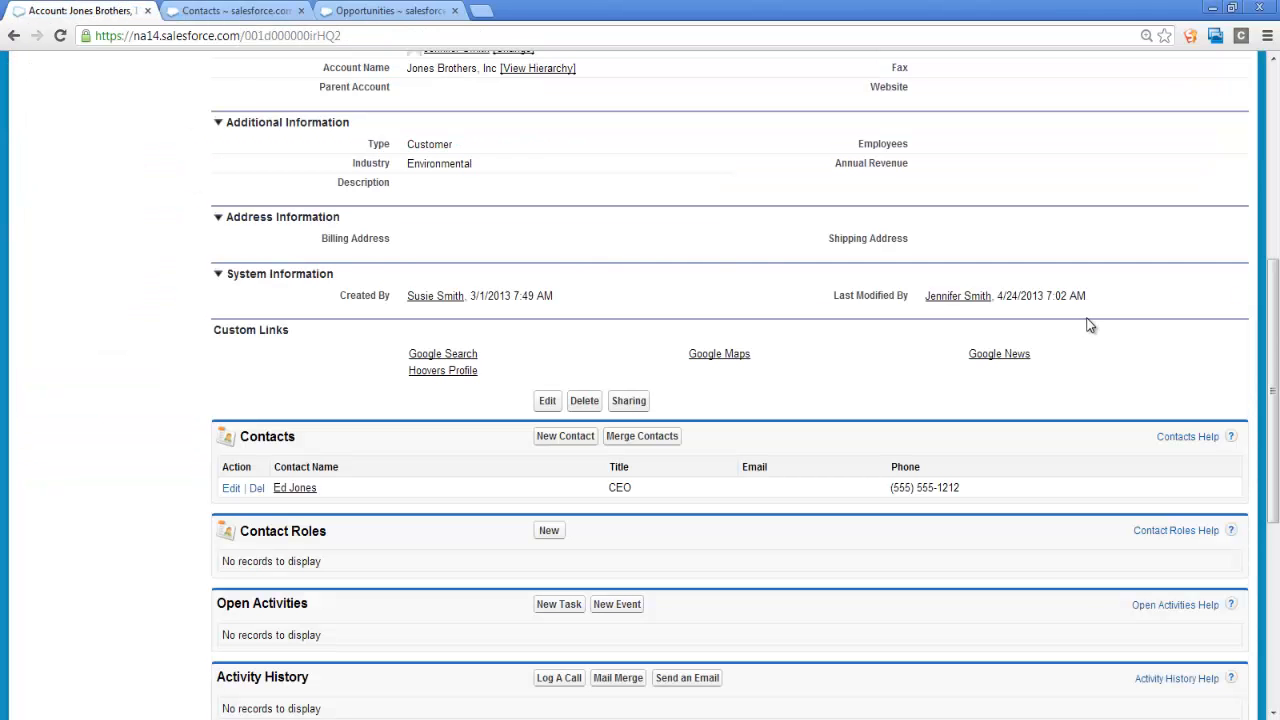
scroll(down, 3)
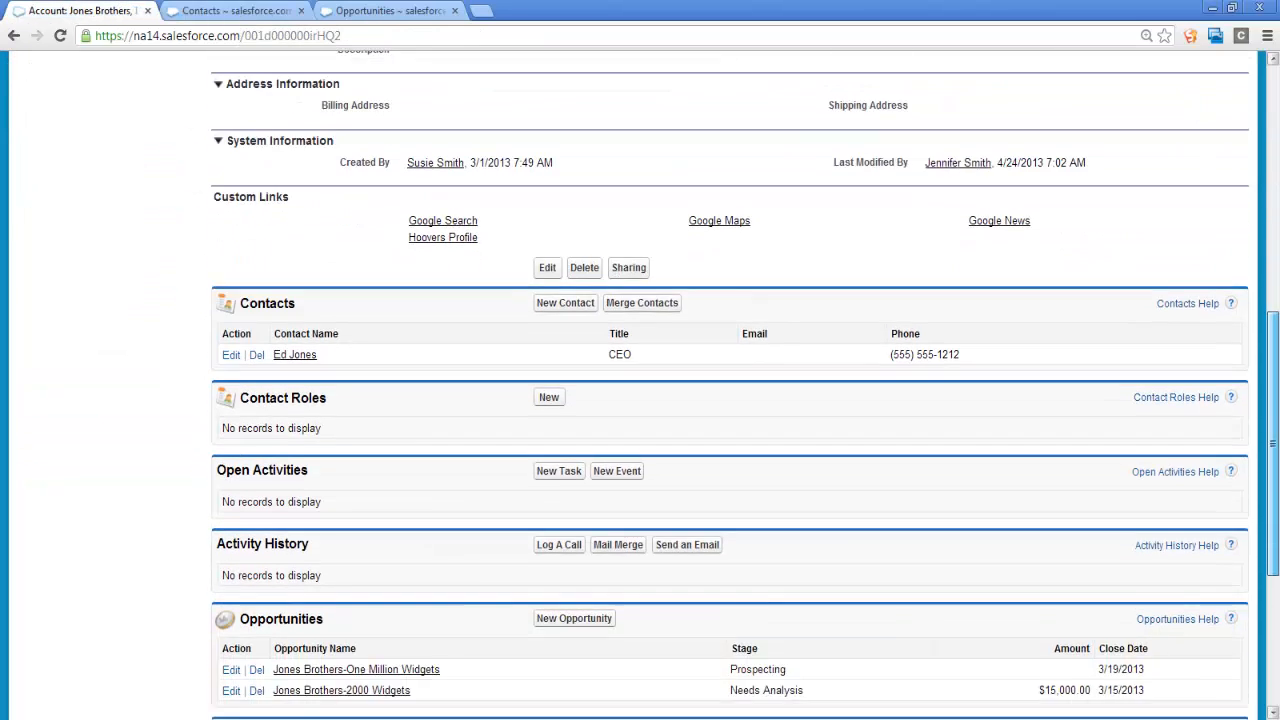
scroll(down, 3)
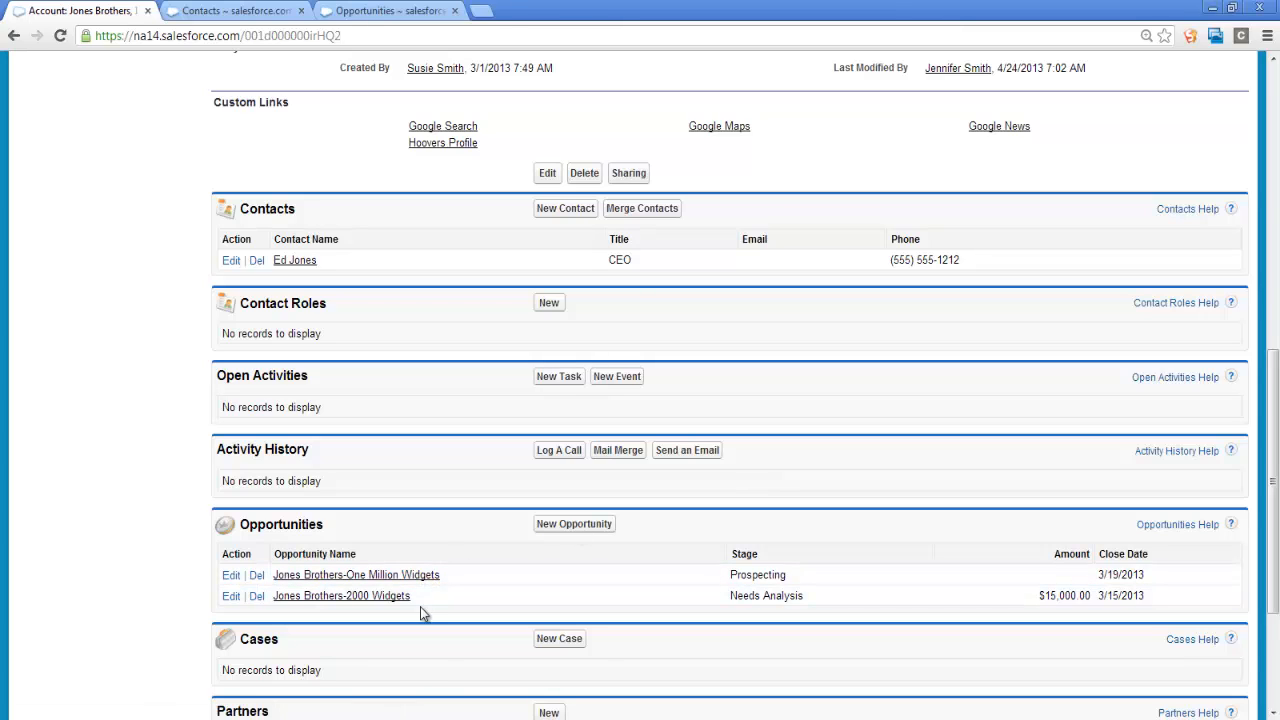
mouse_move(75, 373)
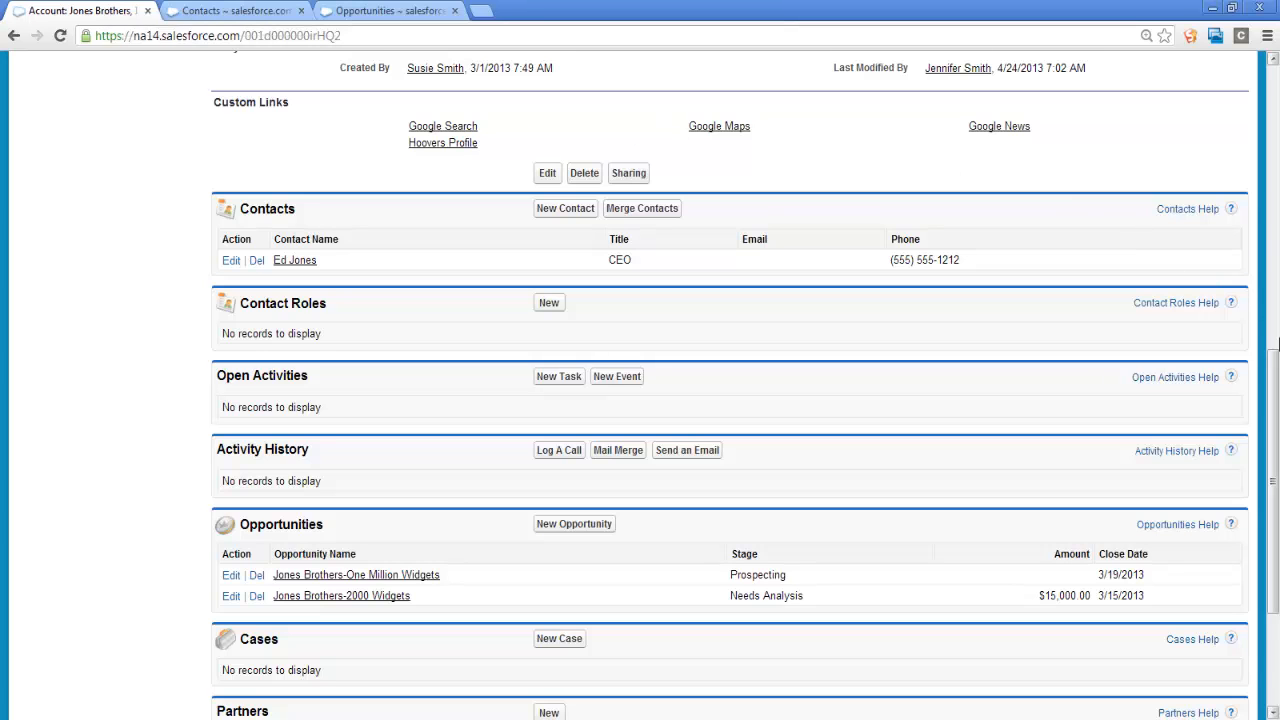
scroll(up, 3)
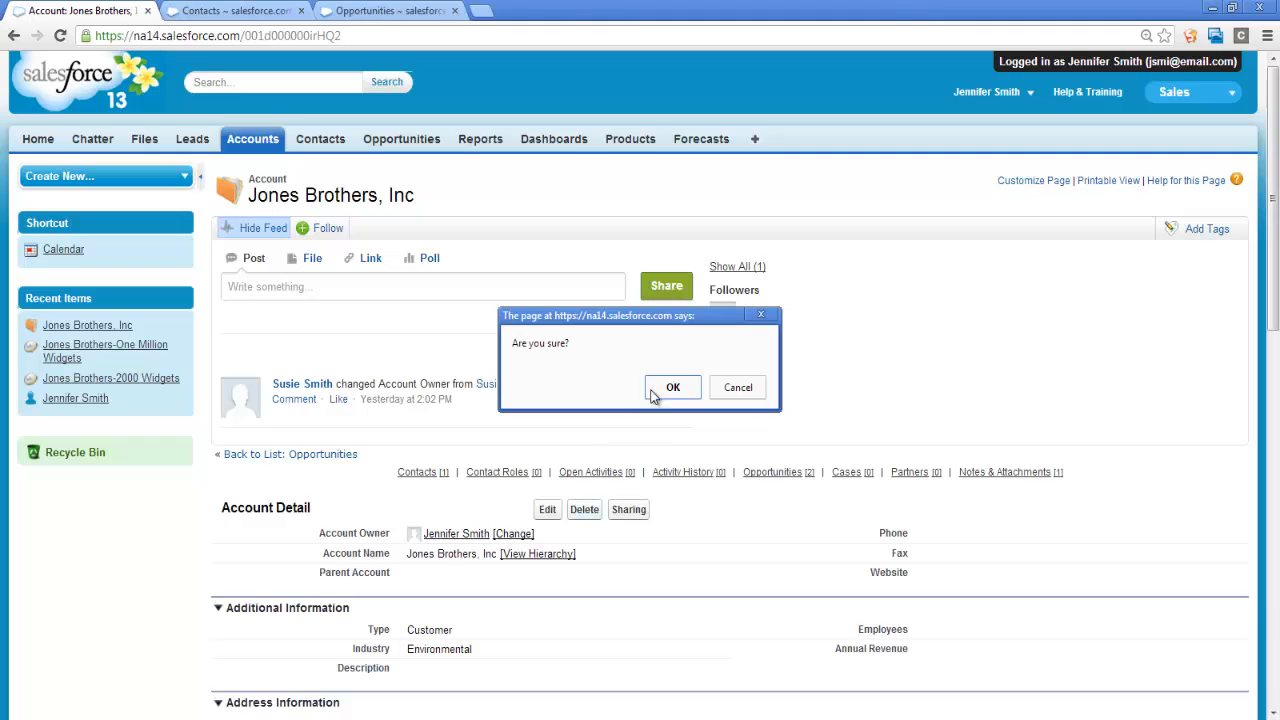
Confirm deleting Jones Brothers, Inc, then check the emptied contacts and opportunities lists
click(673, 387)
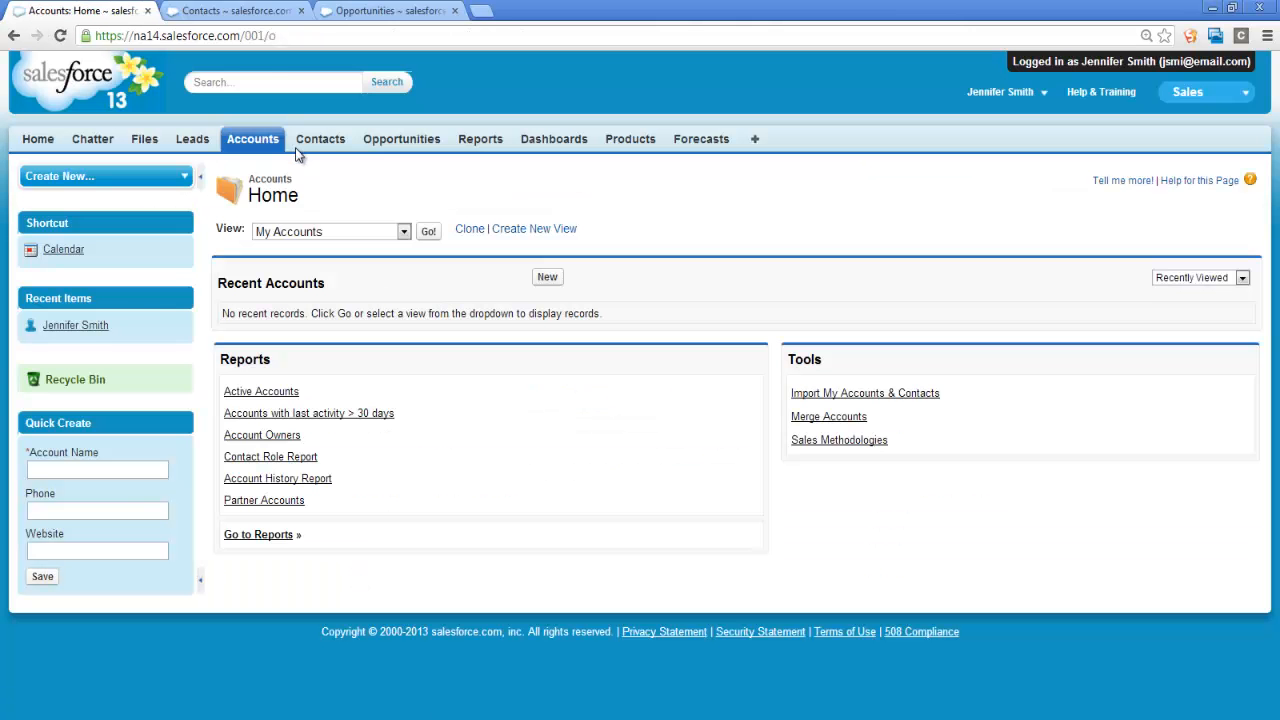
click(320, 138)
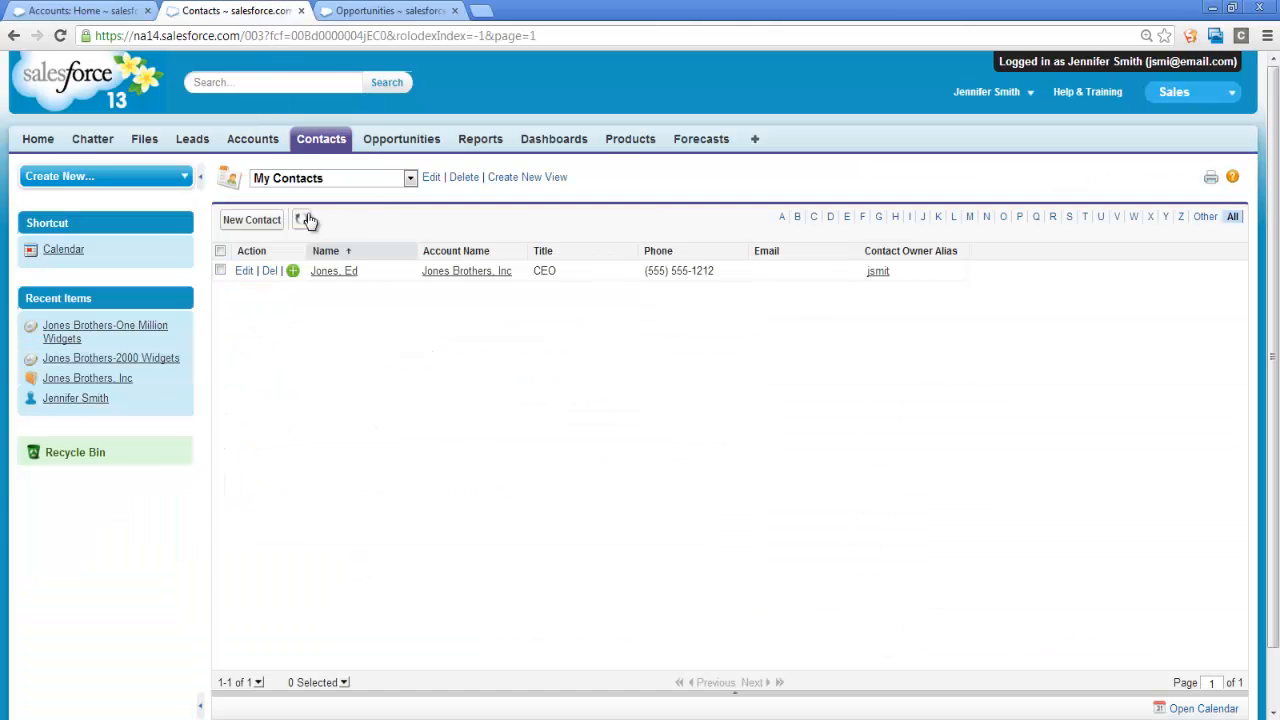
click(301, 219)
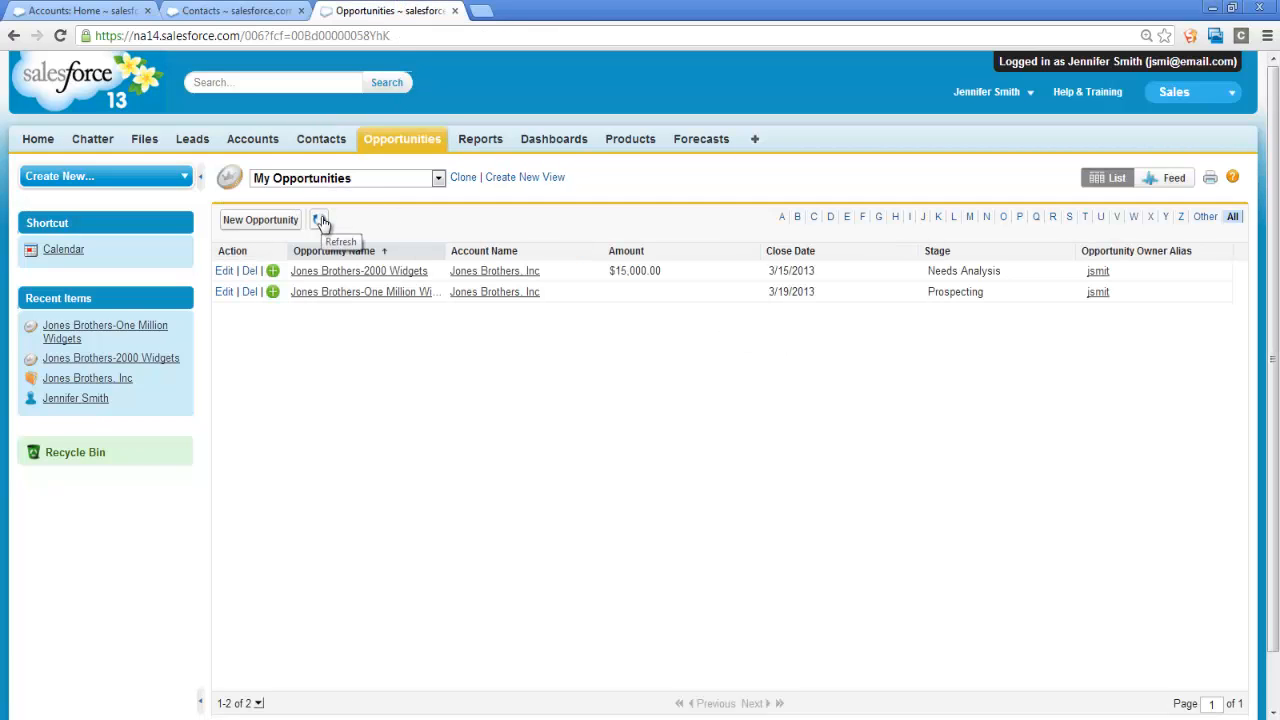
click(319, 219)
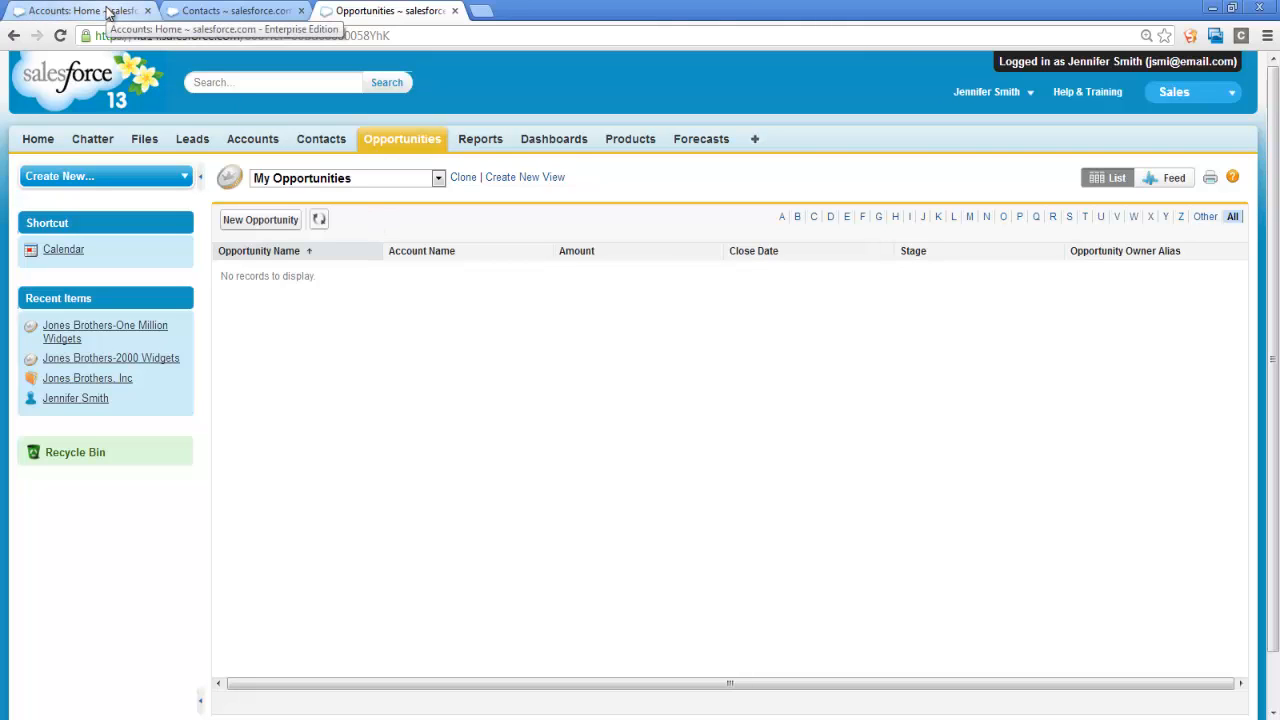
click(252, 139)
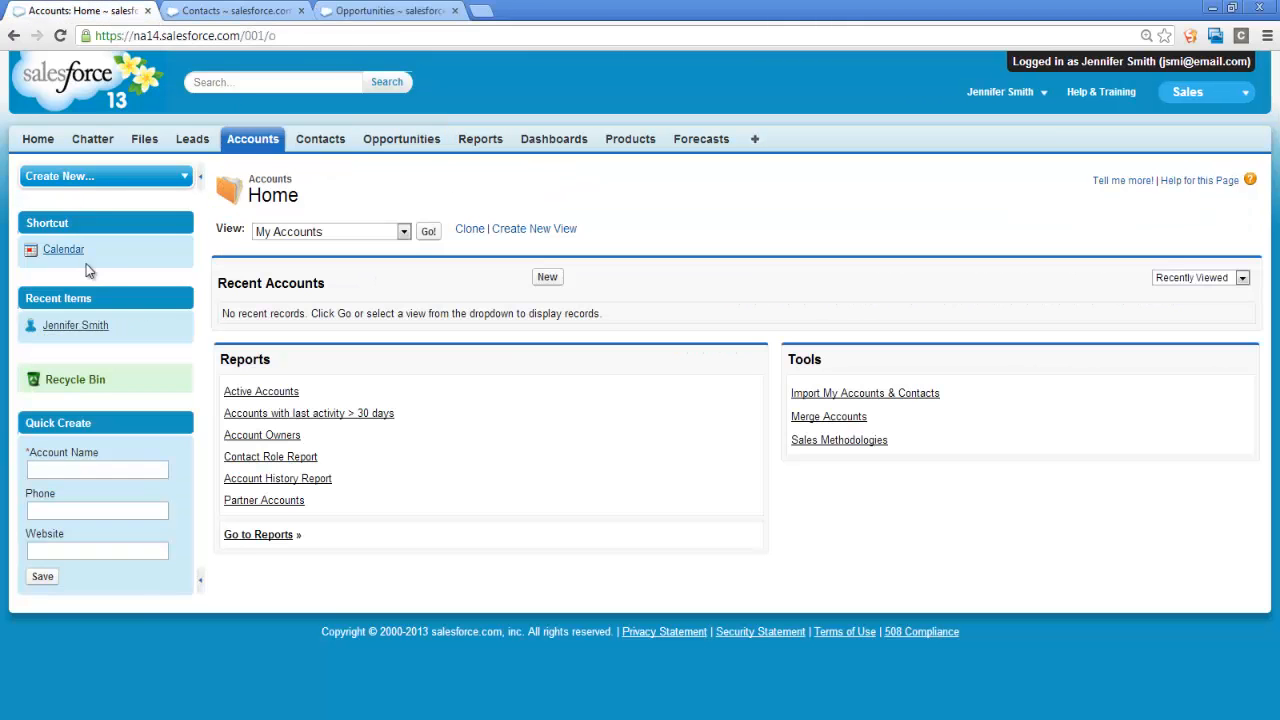
Search the Recycle Bin for 'Jones' and sort deleted records by deletion date ascending
click(75, 379)
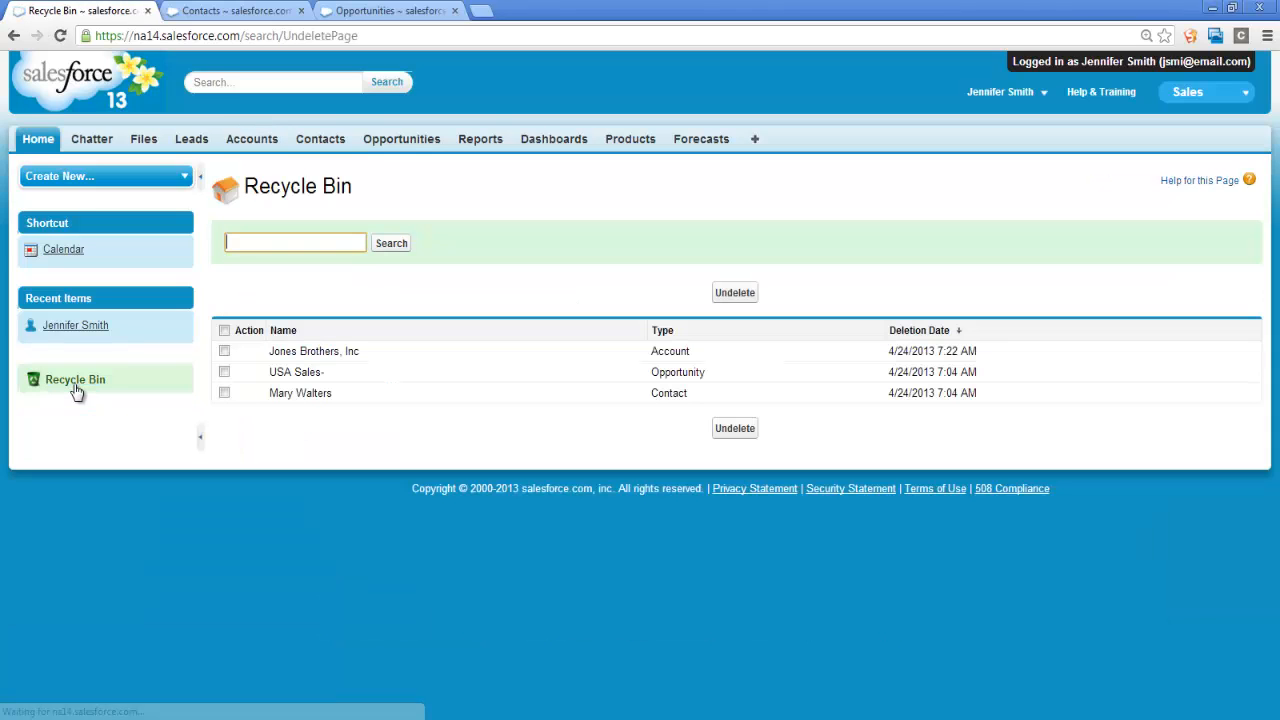
click(294, 242)
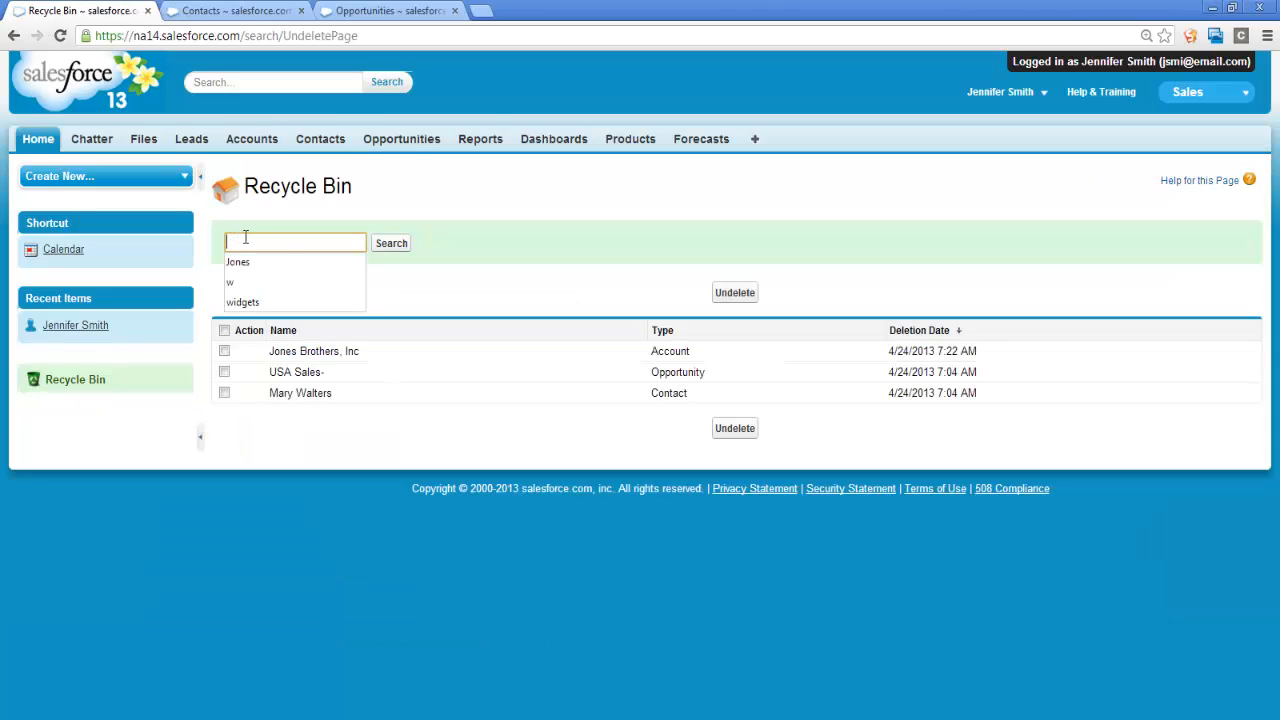
click(238, 261)
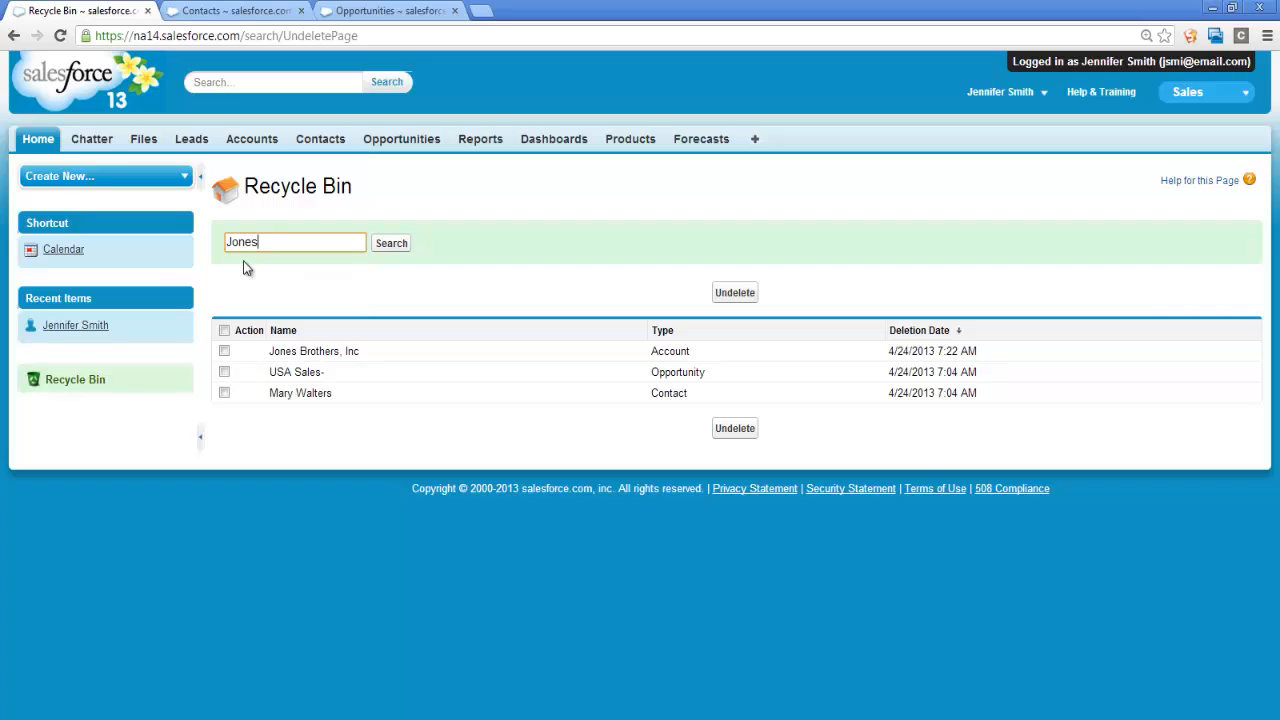
mouse_move(390, 243)
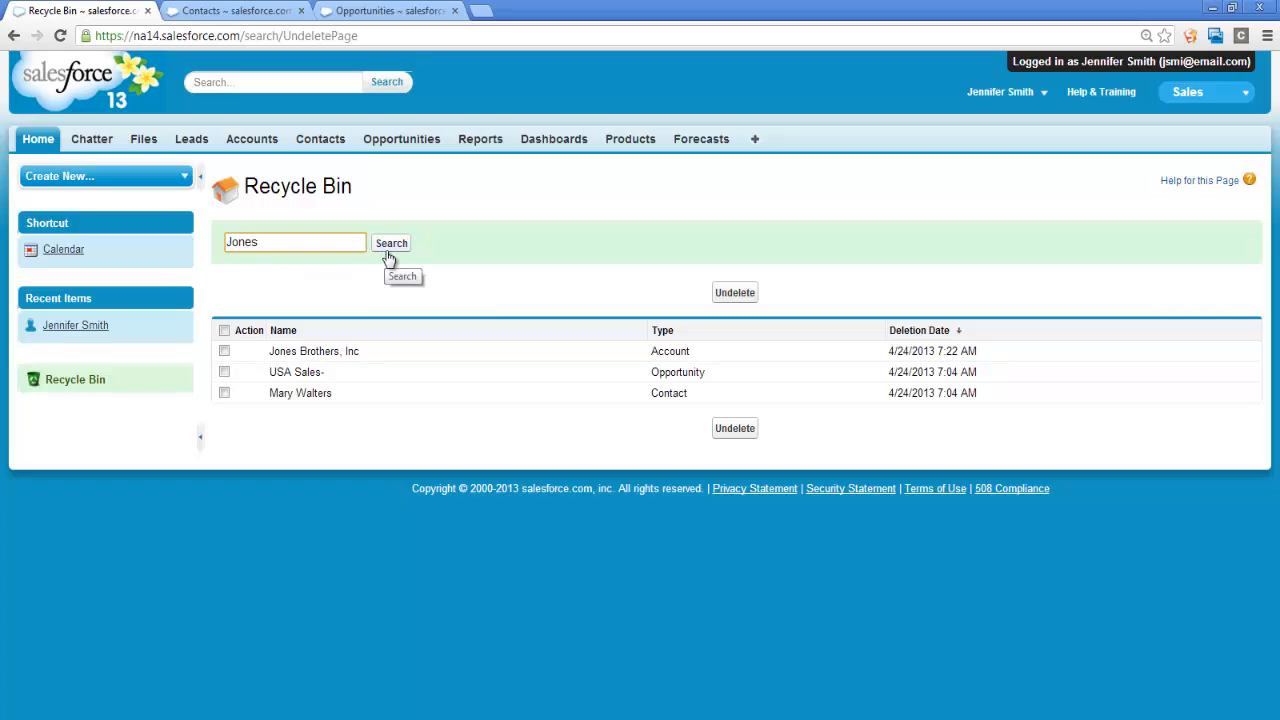
mouse_move(345, 322)
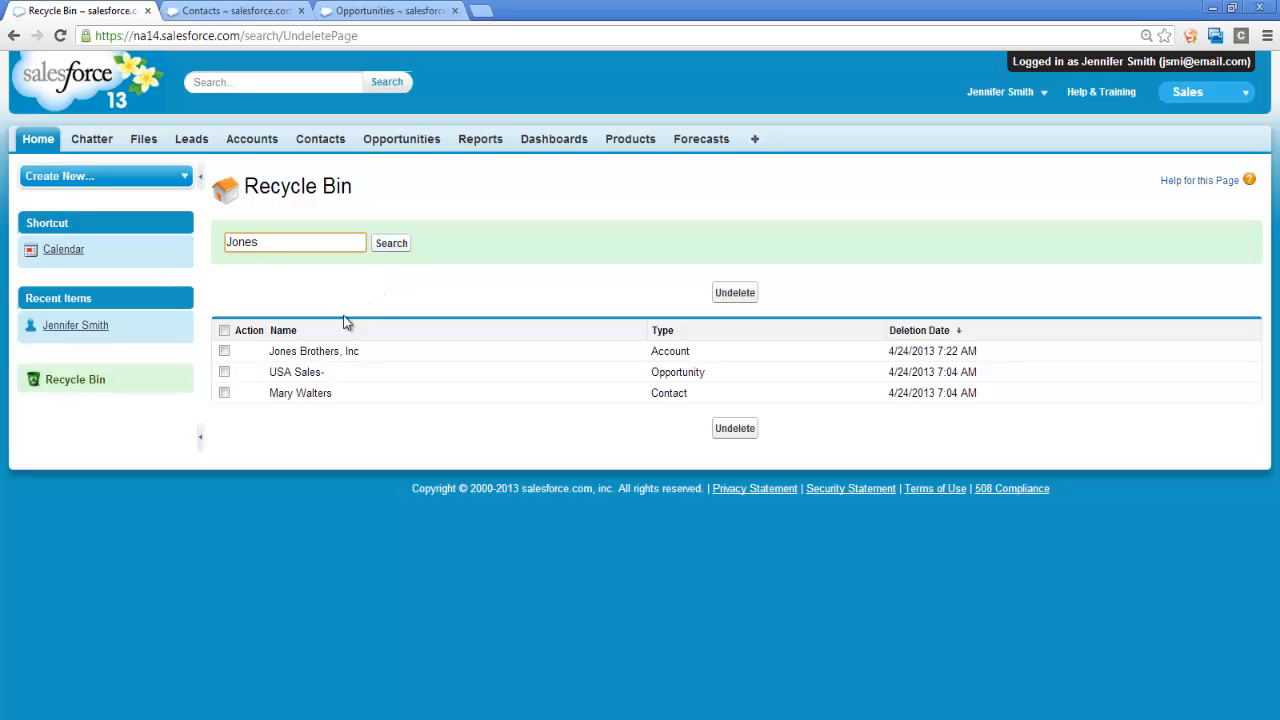
click(283, 330)
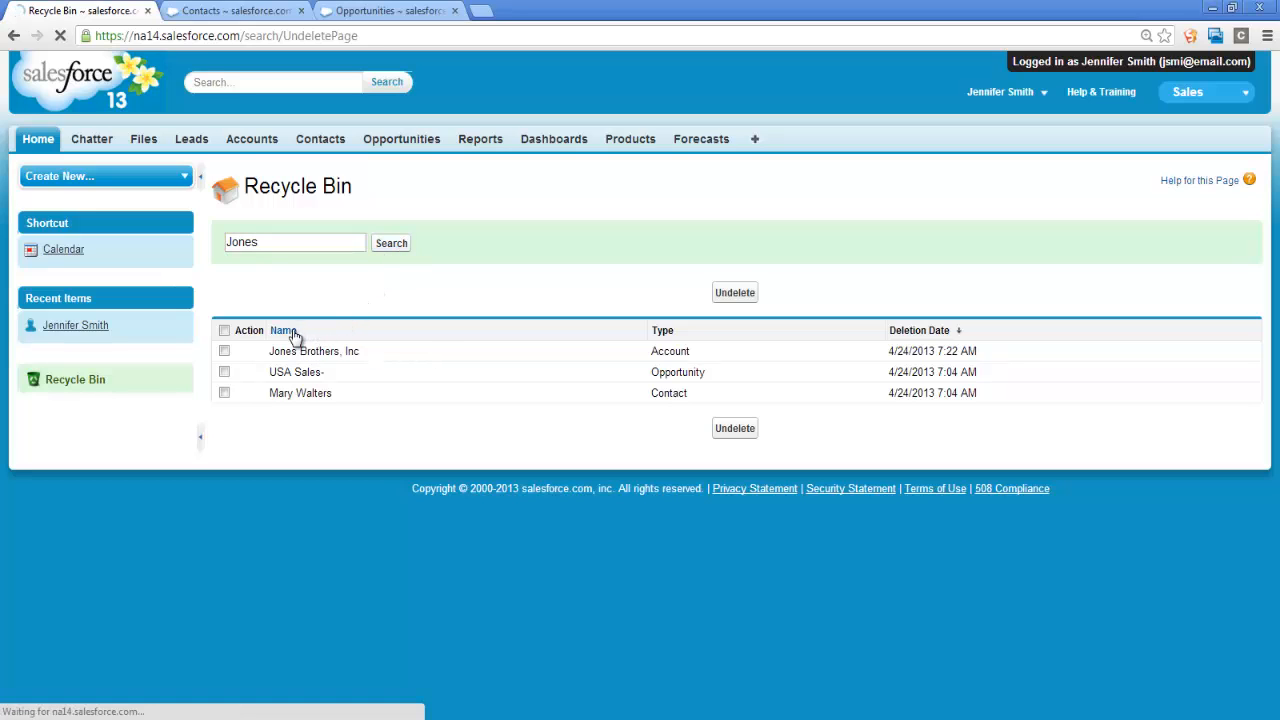
click(284, 330)
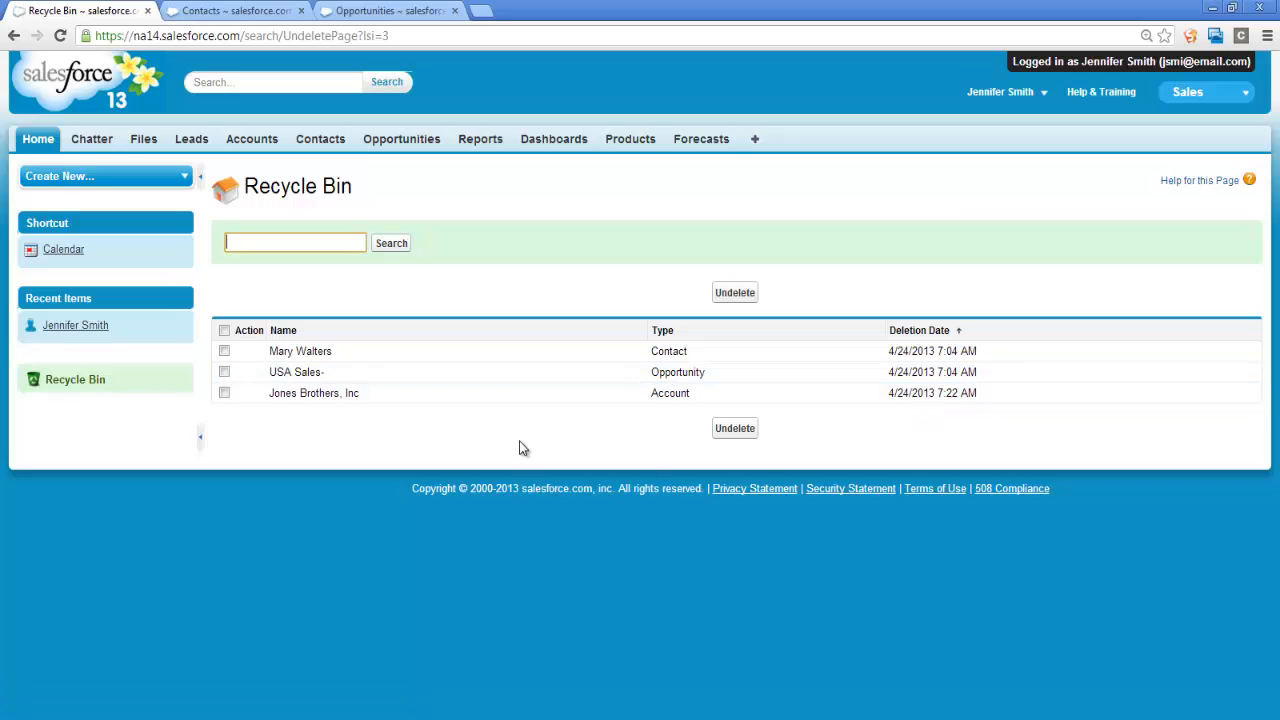
mouse_move(238, 408)
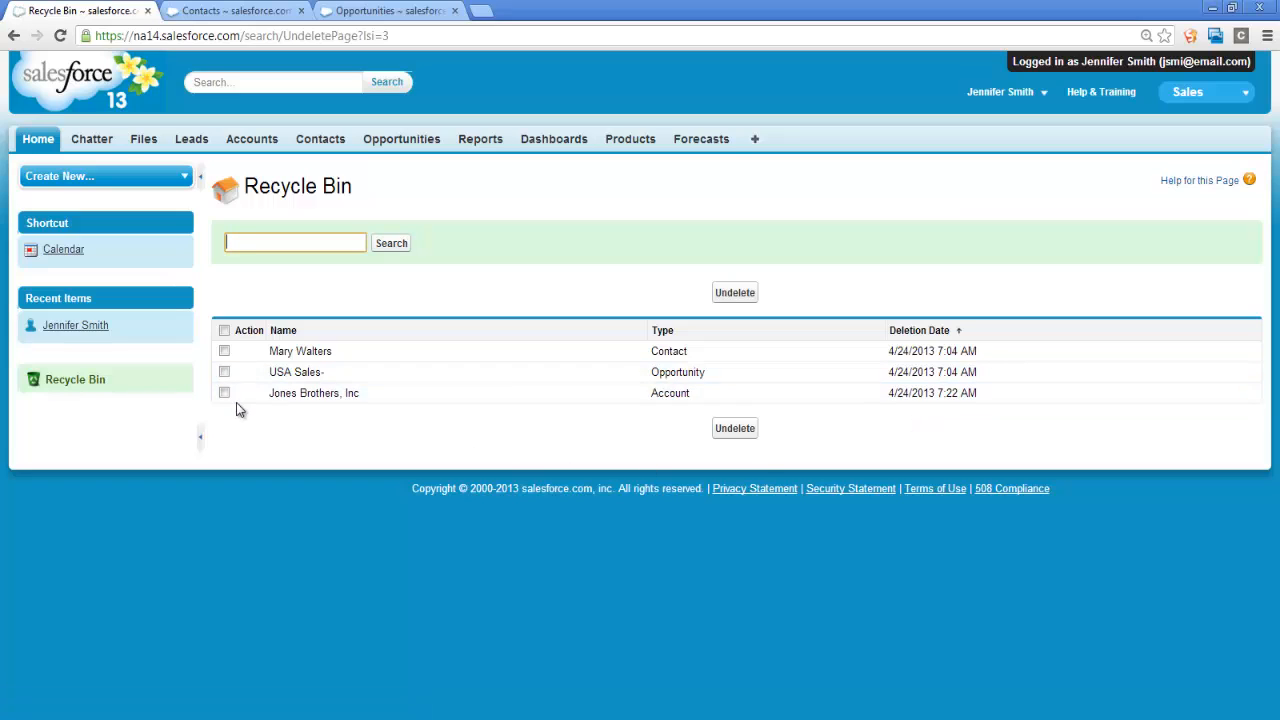
Select Jones Brothers, Inc in the Recycle Bin and undelete it
click(224, 392)
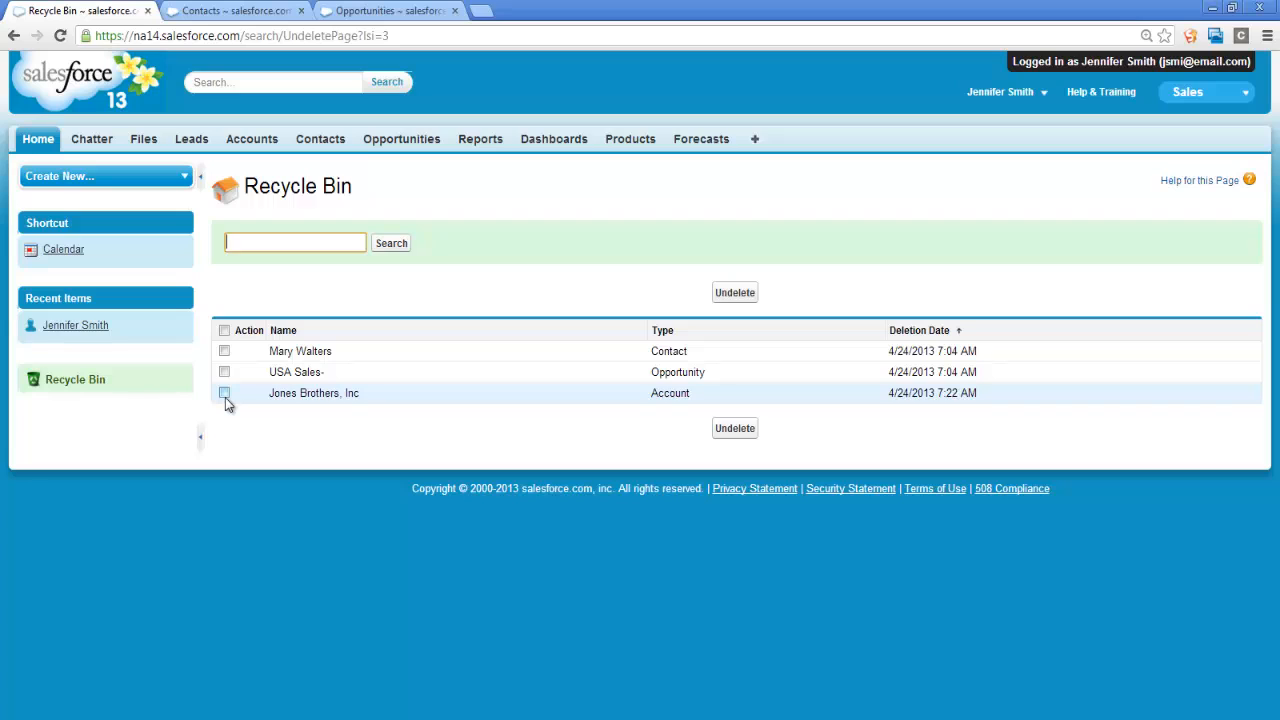
click(224, 393)
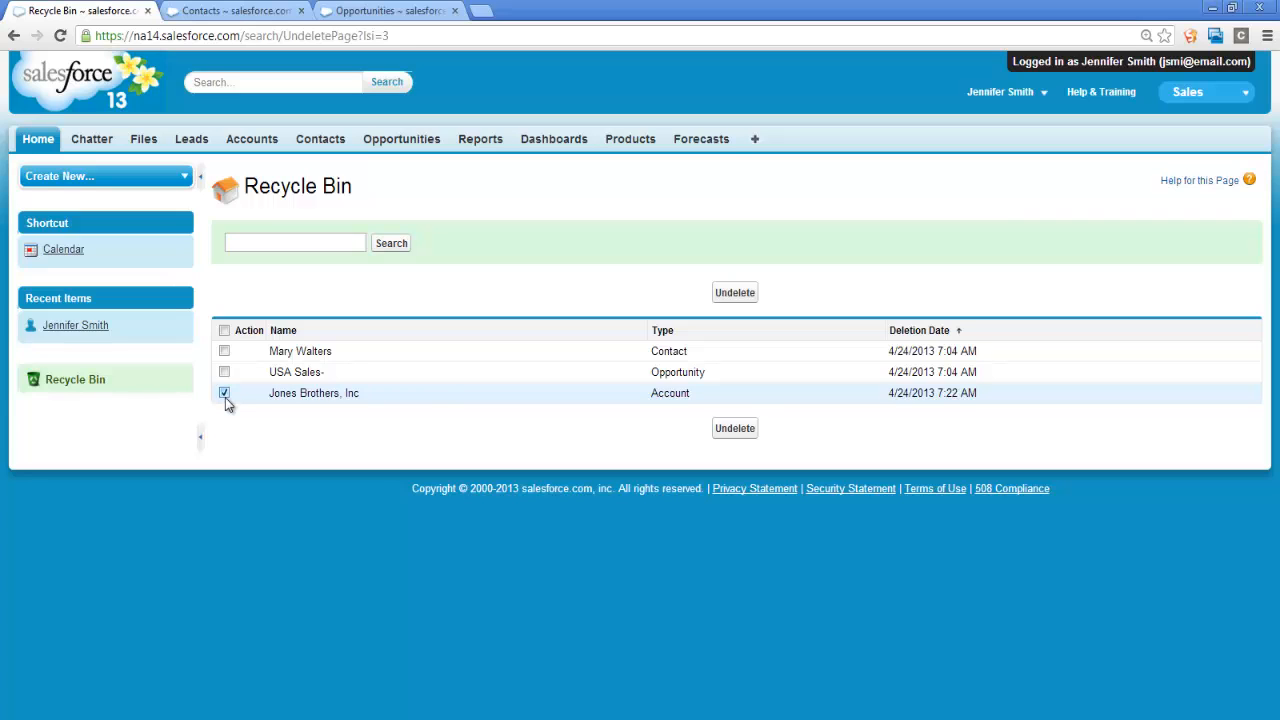
click(735, 428)
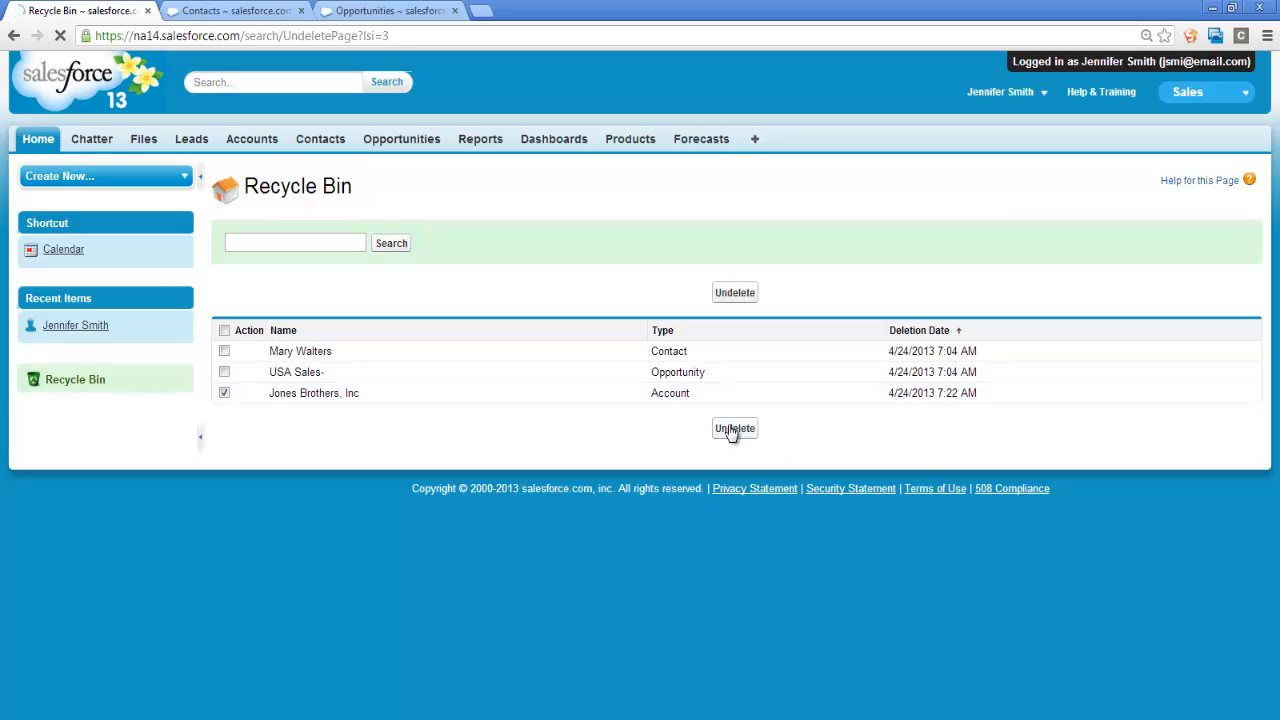
click(735, 428)
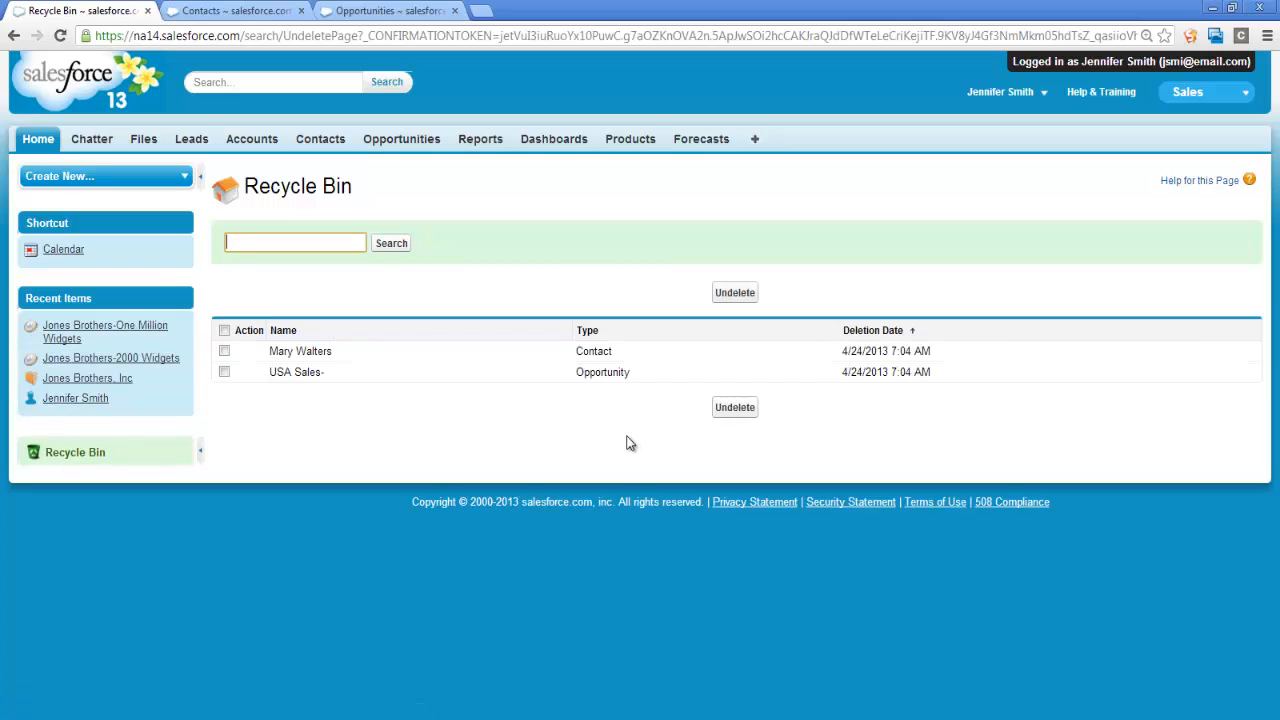
mouse_move(251, 139)
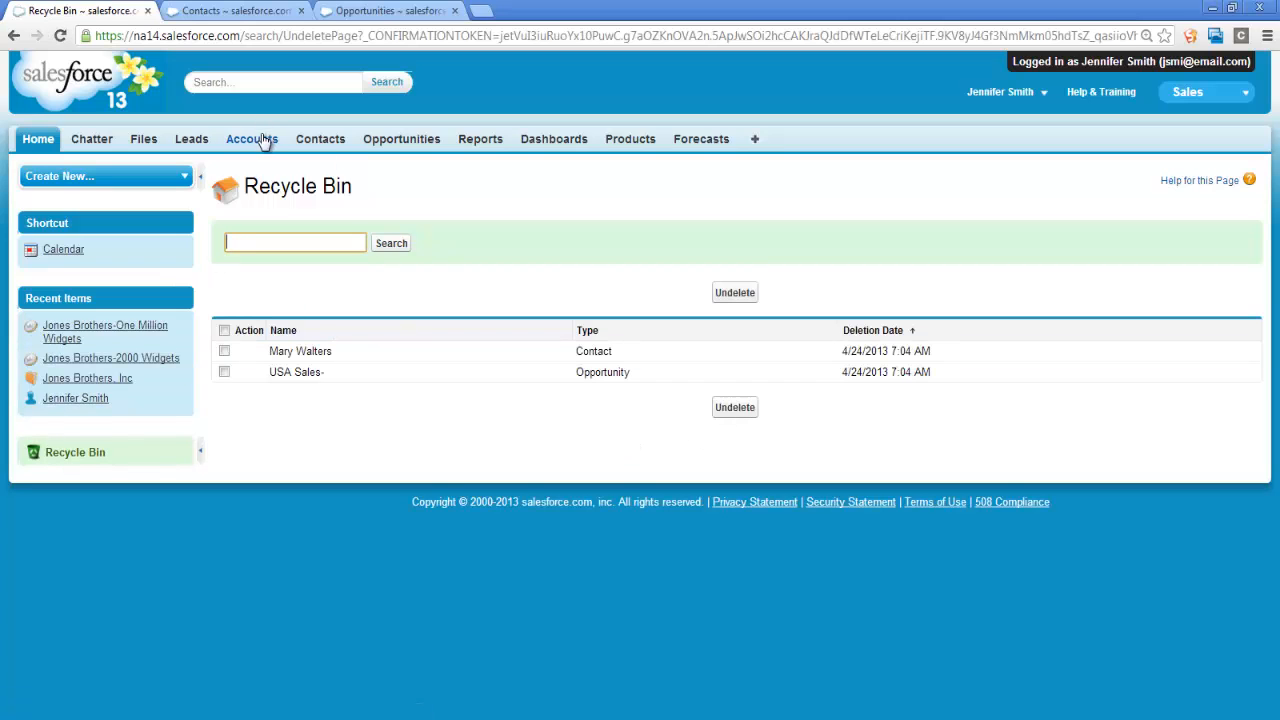
click(252, 138)
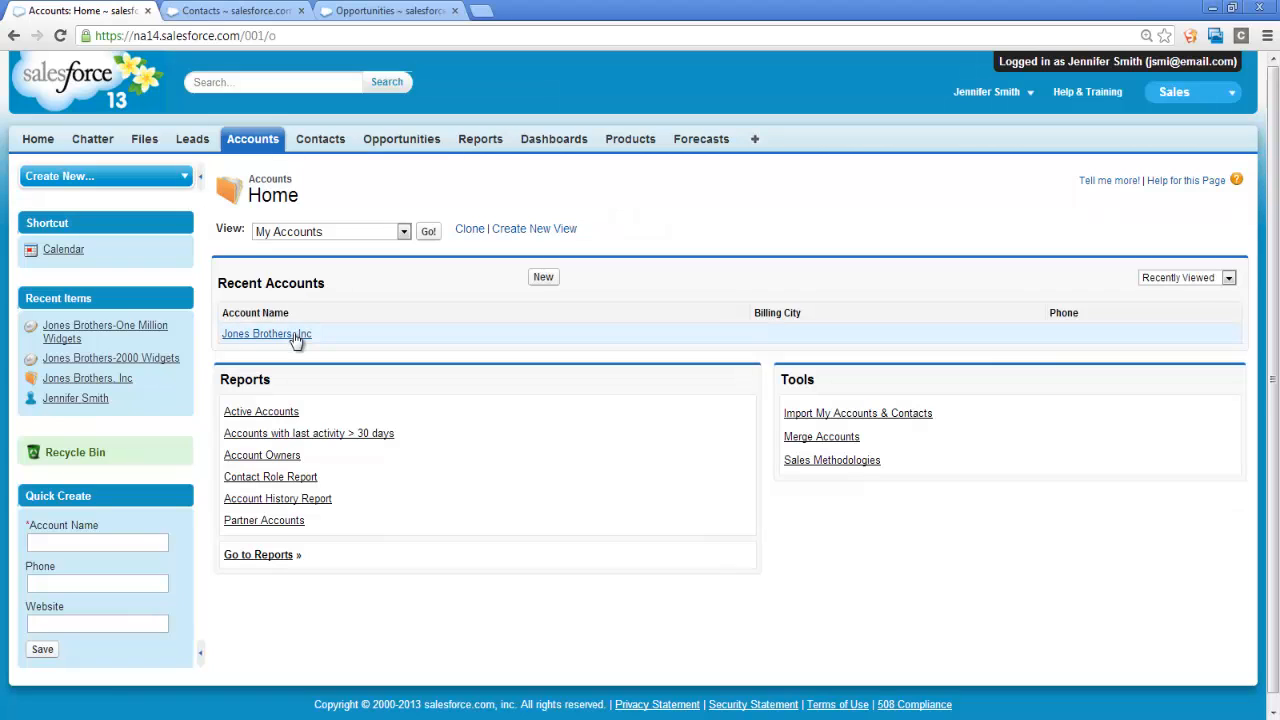
click(266, 333)
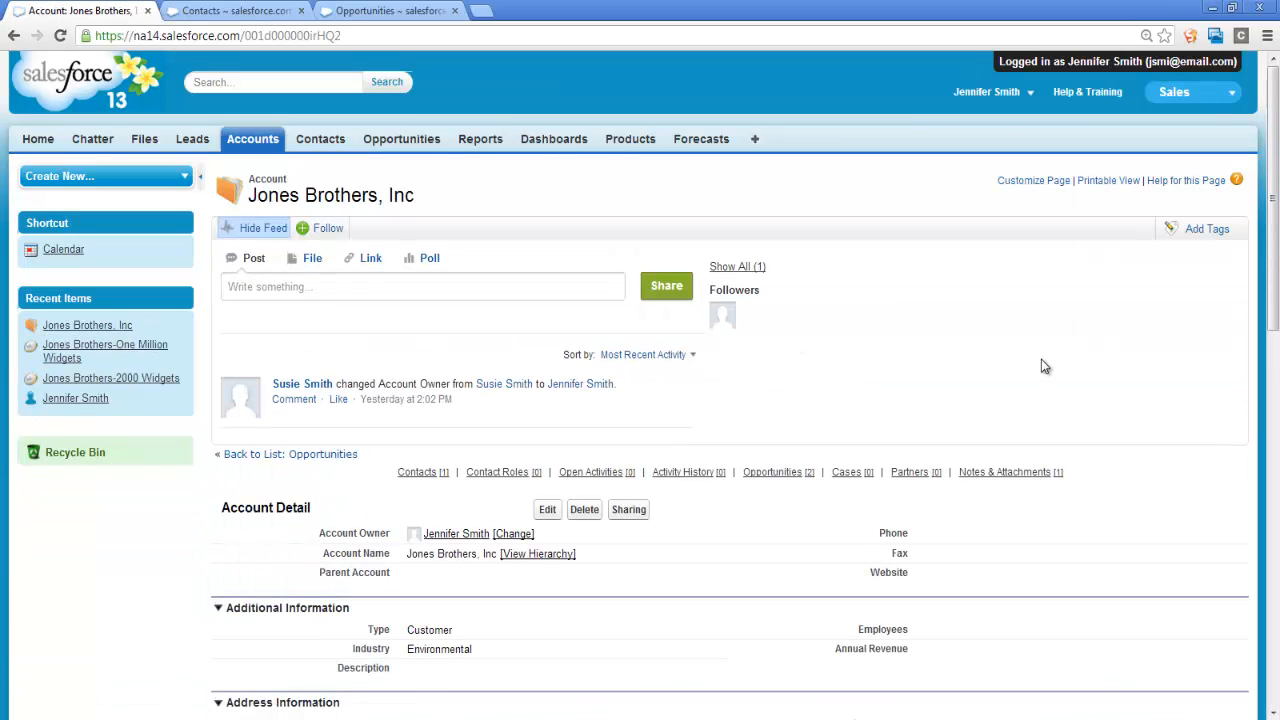
scroll(down, 3)
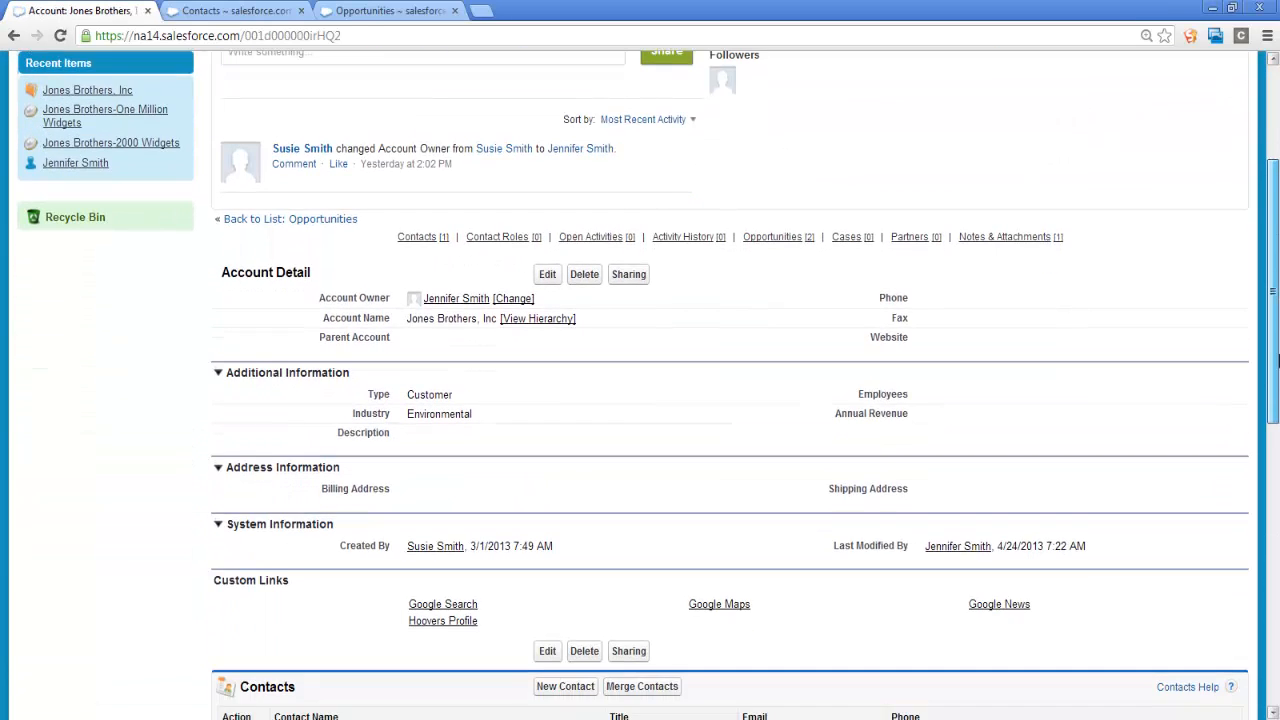
scroll(down, 3)
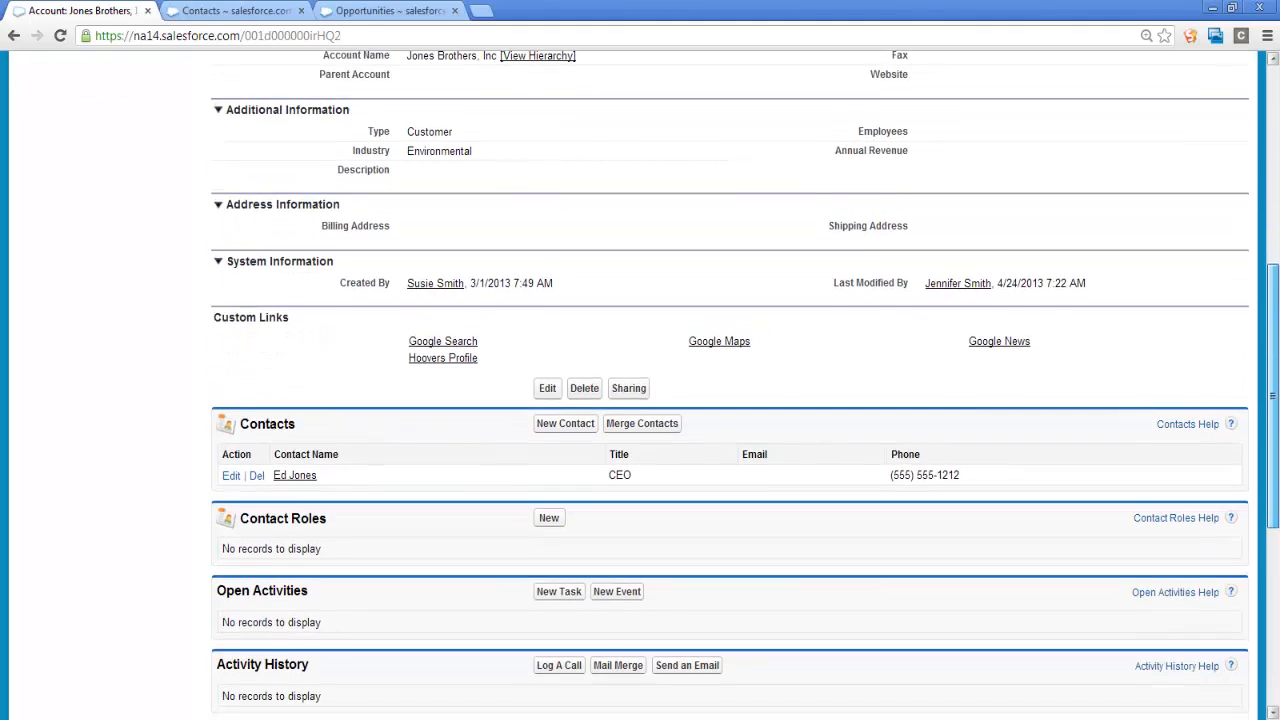
scroll(down, 3)
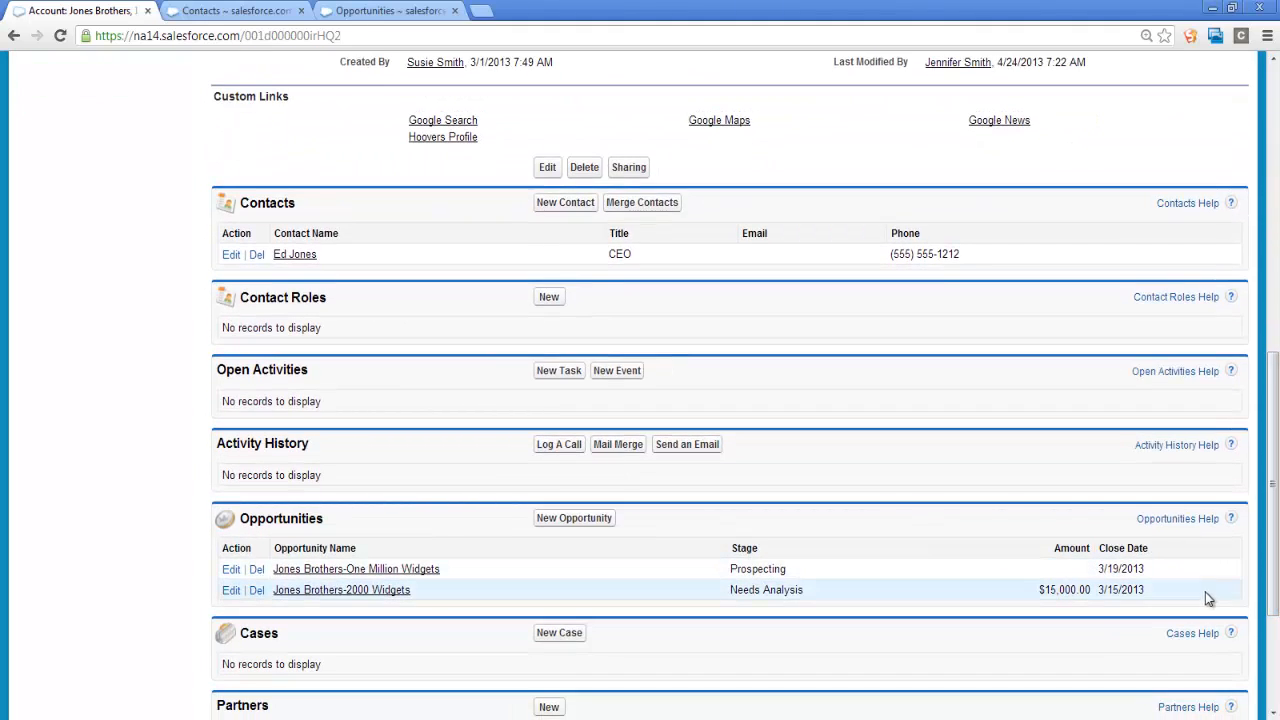